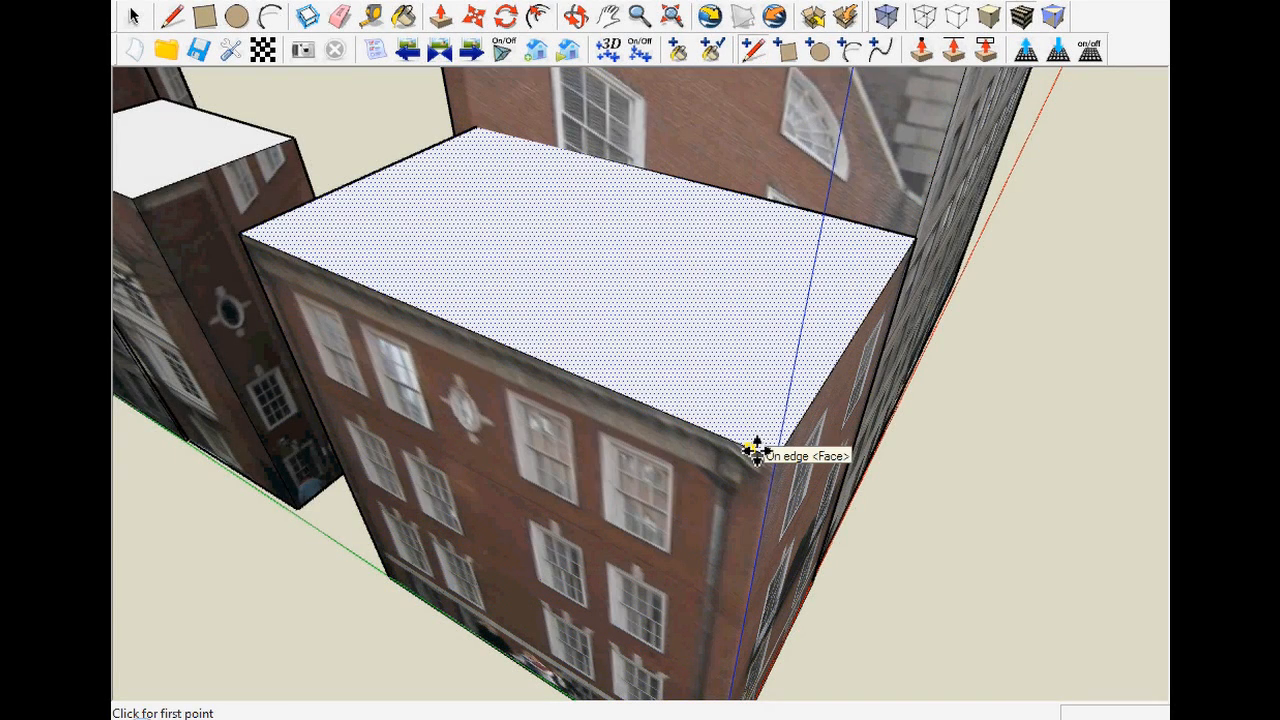
Split a thin strip along the roof's side edge and push it up into a parapet
click(748, 443)
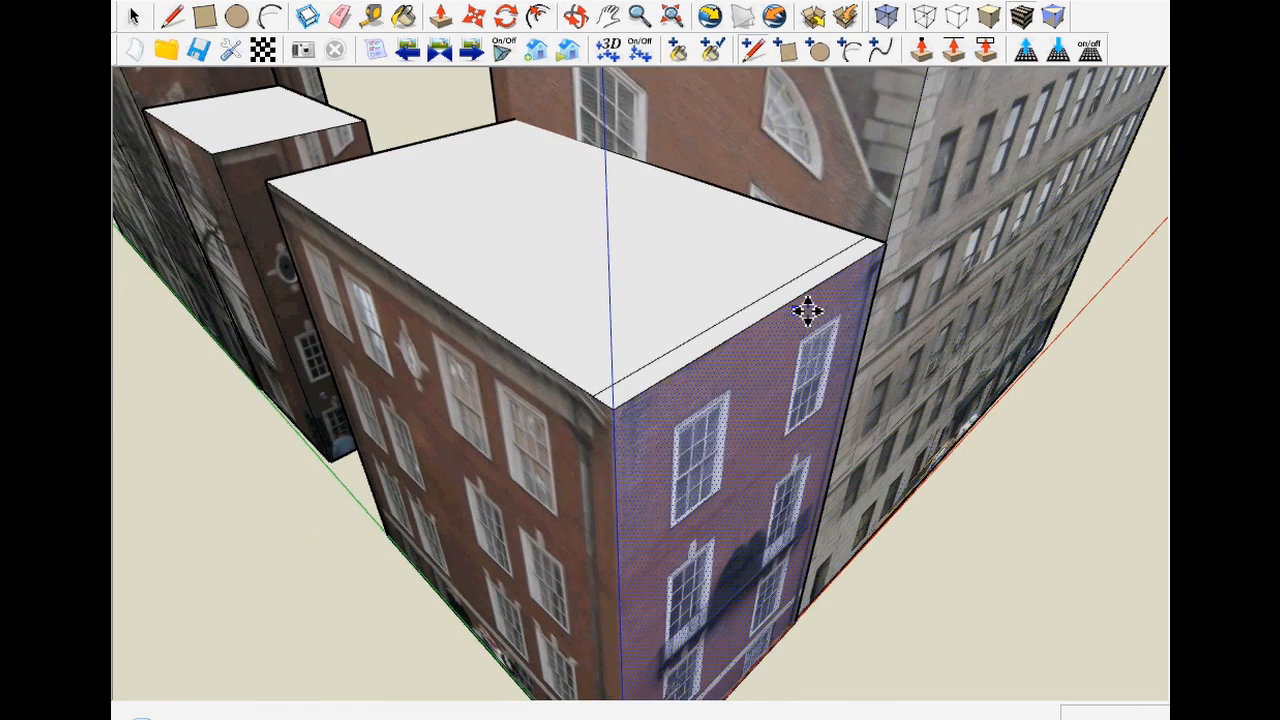
click(441, 17)
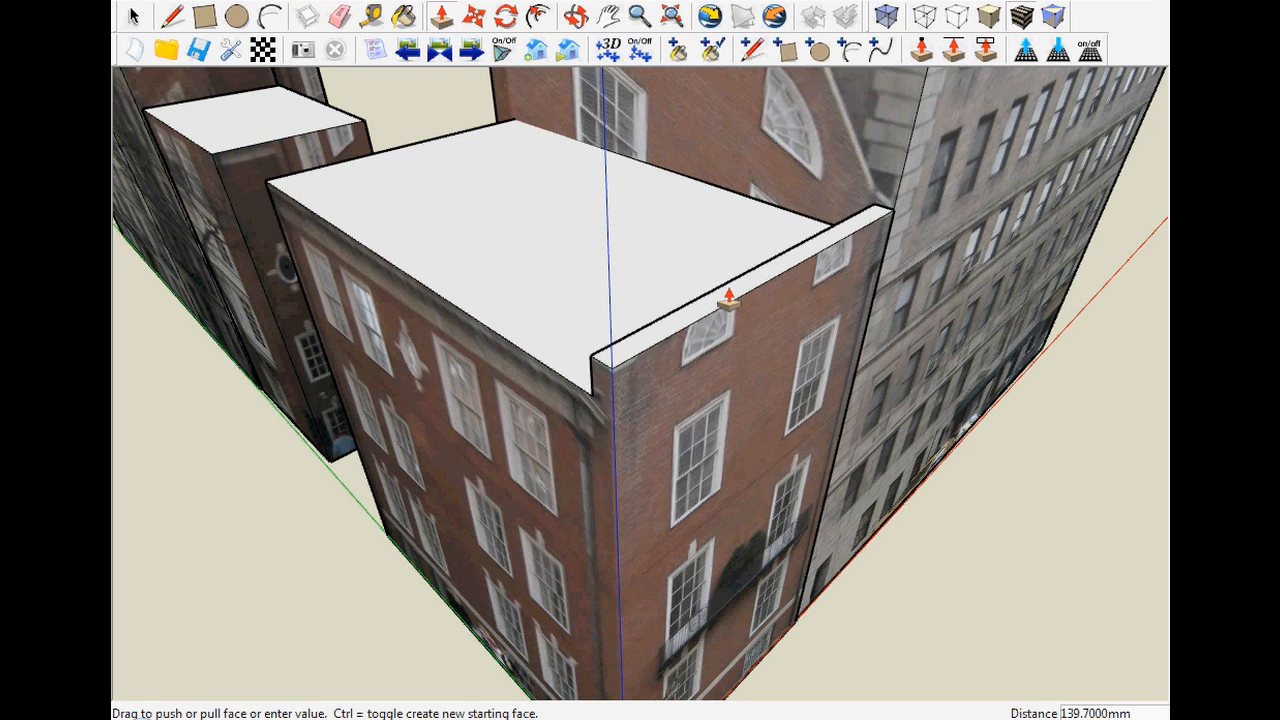
click(755, 48)
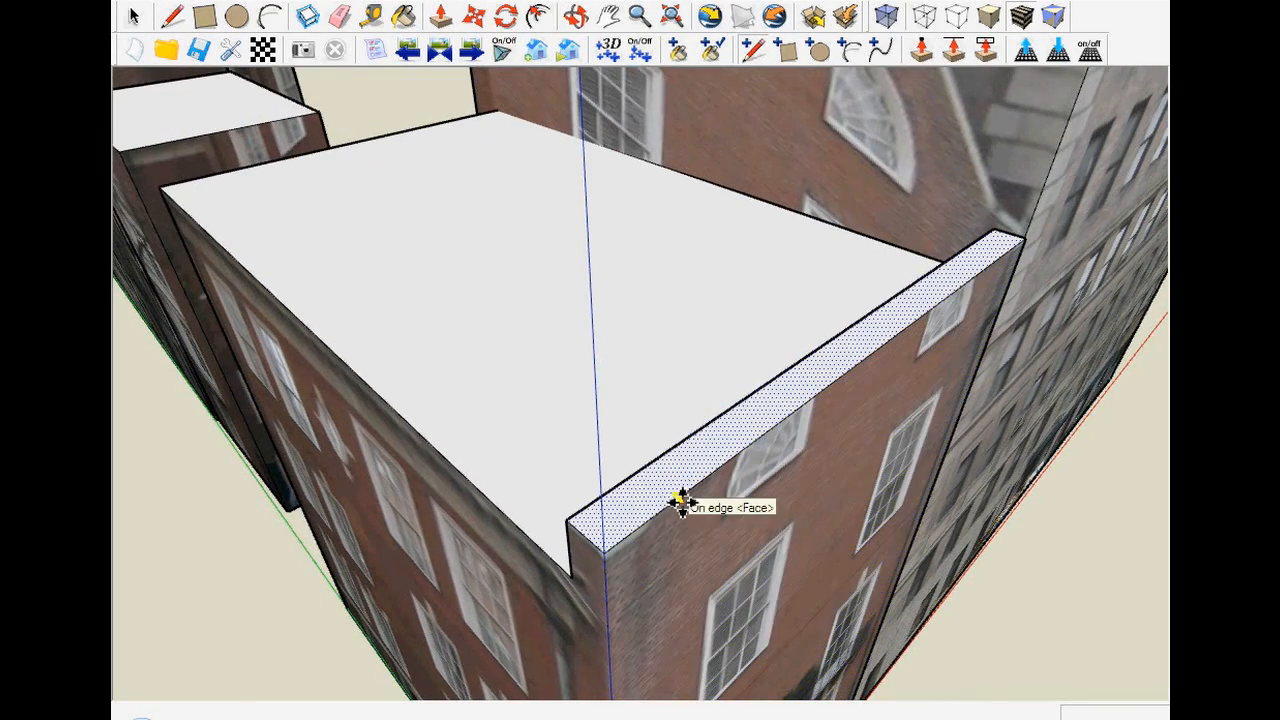
mouse_move(645, 525)
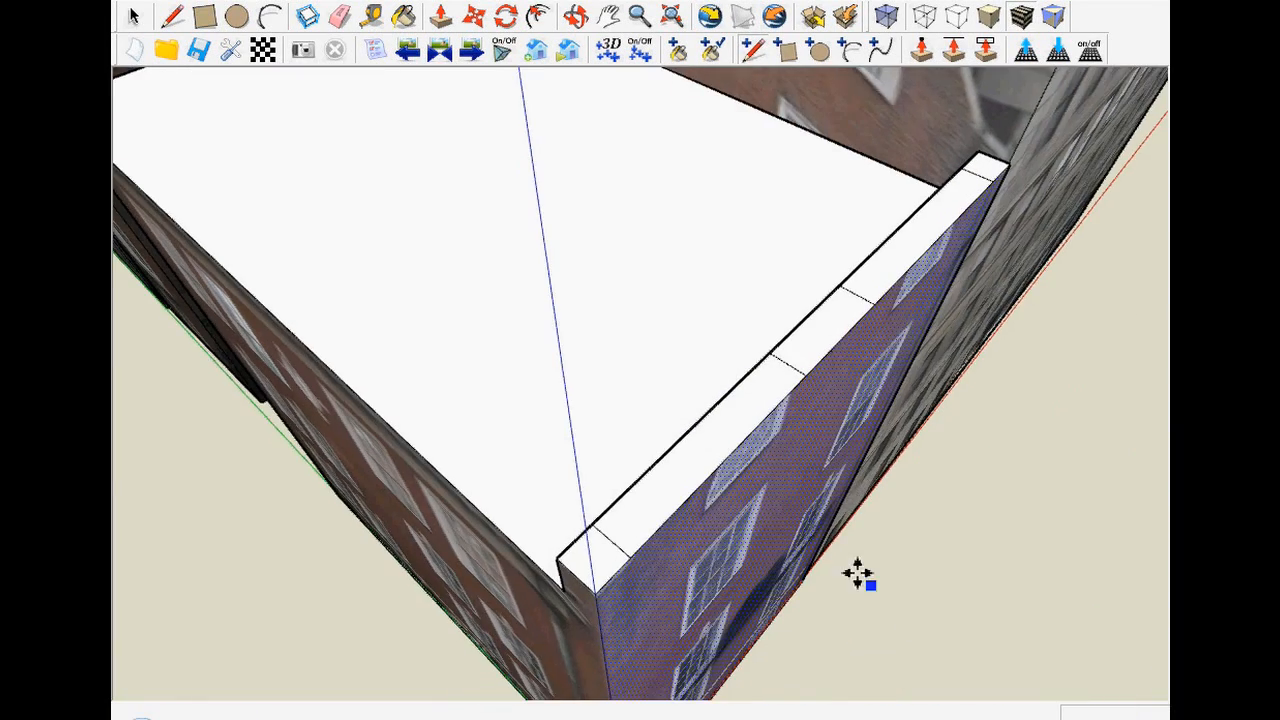
View the parapet from above and move its top points into a sloped gable profile
drag(857, 573, 760, 510)
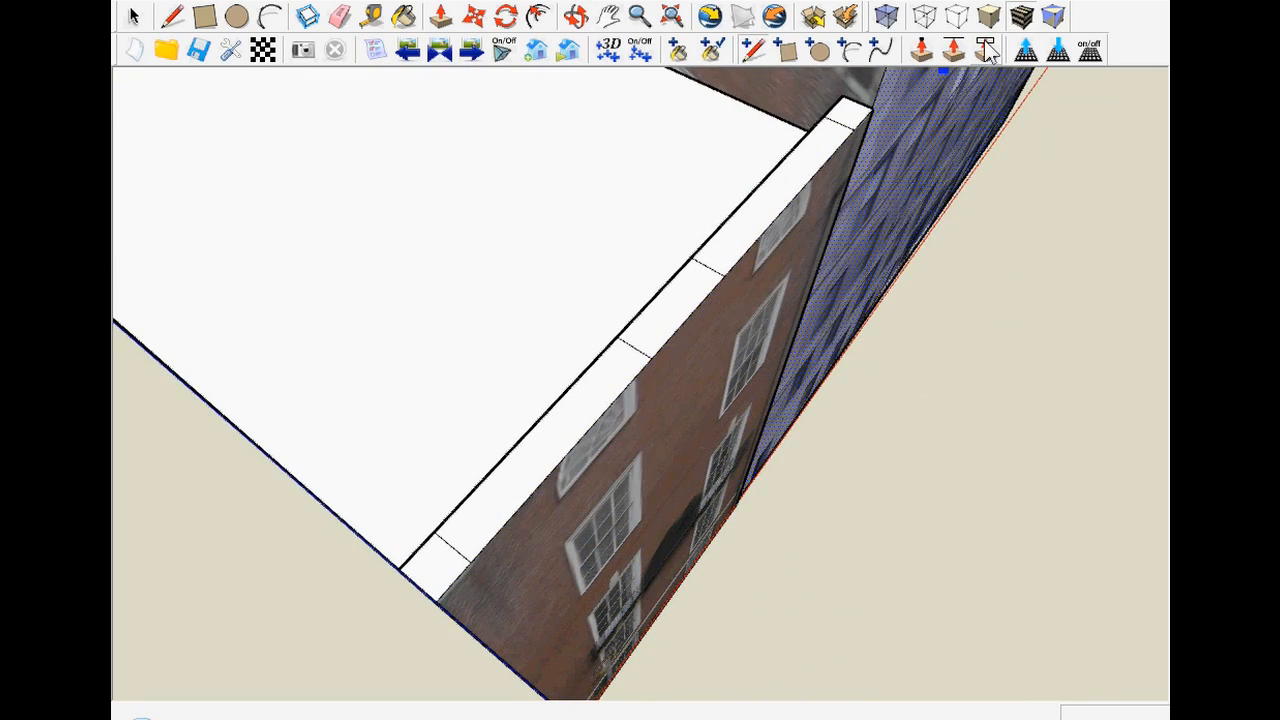
click(987, 50)
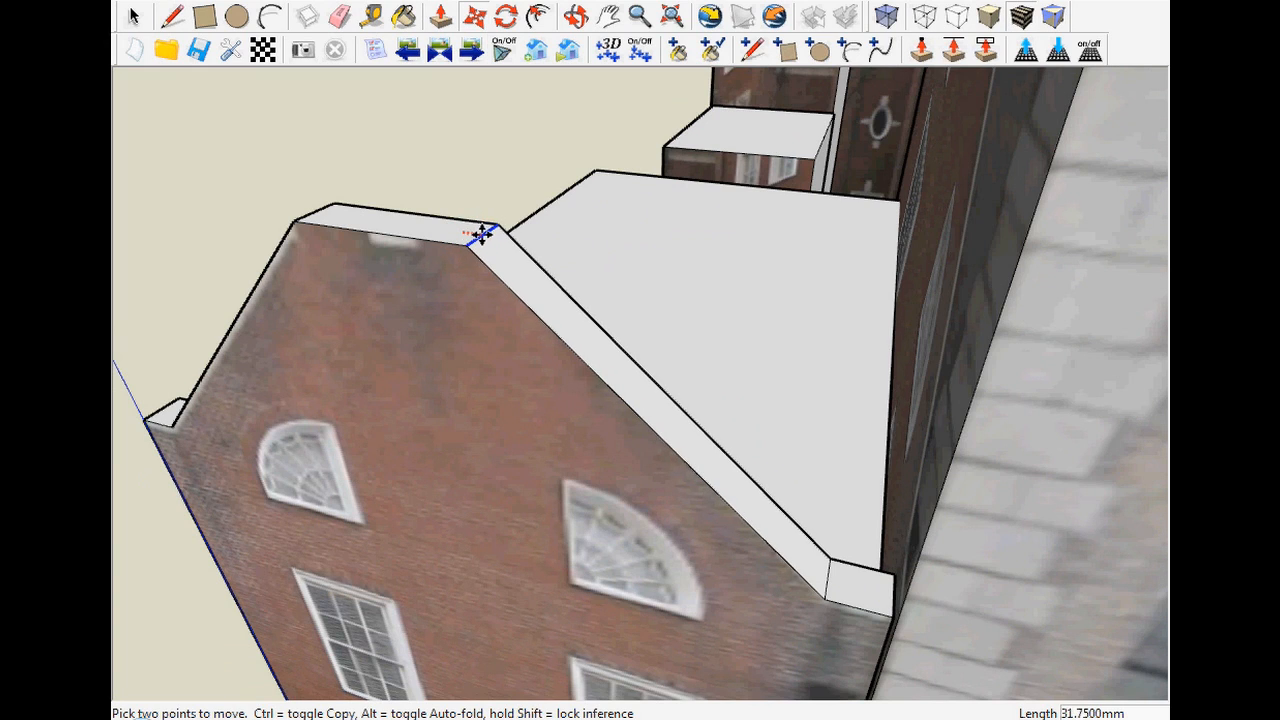
Slope the parapet corner and pull a chimney stack up from the gable peak
drag(470, 230, 520, 238)
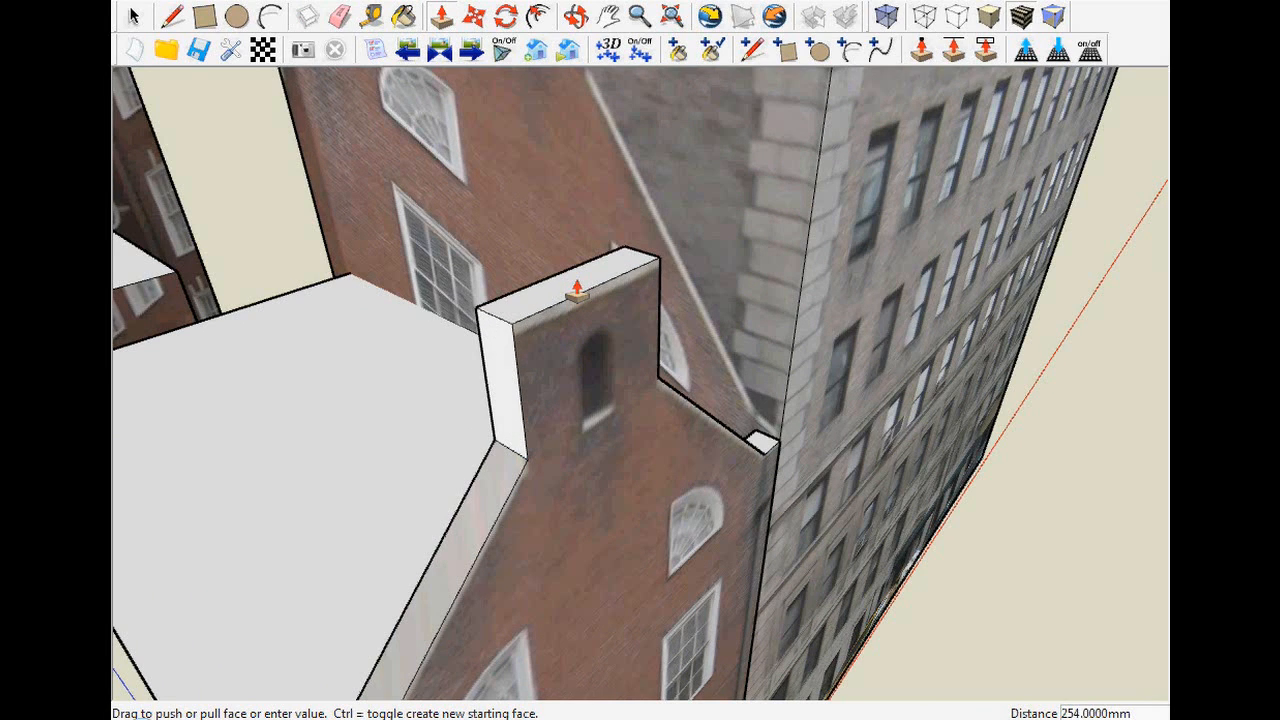
drag(575, 300, 578, 270)
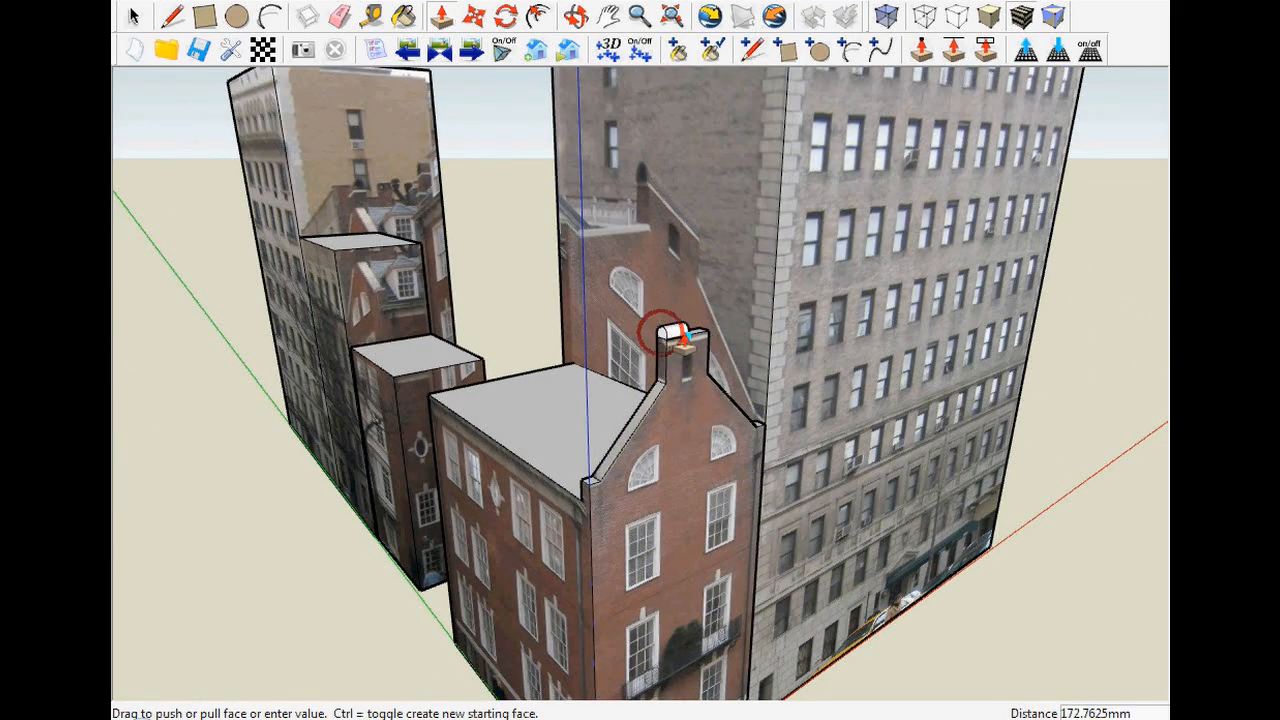
drag(660, 340, 650, 400)
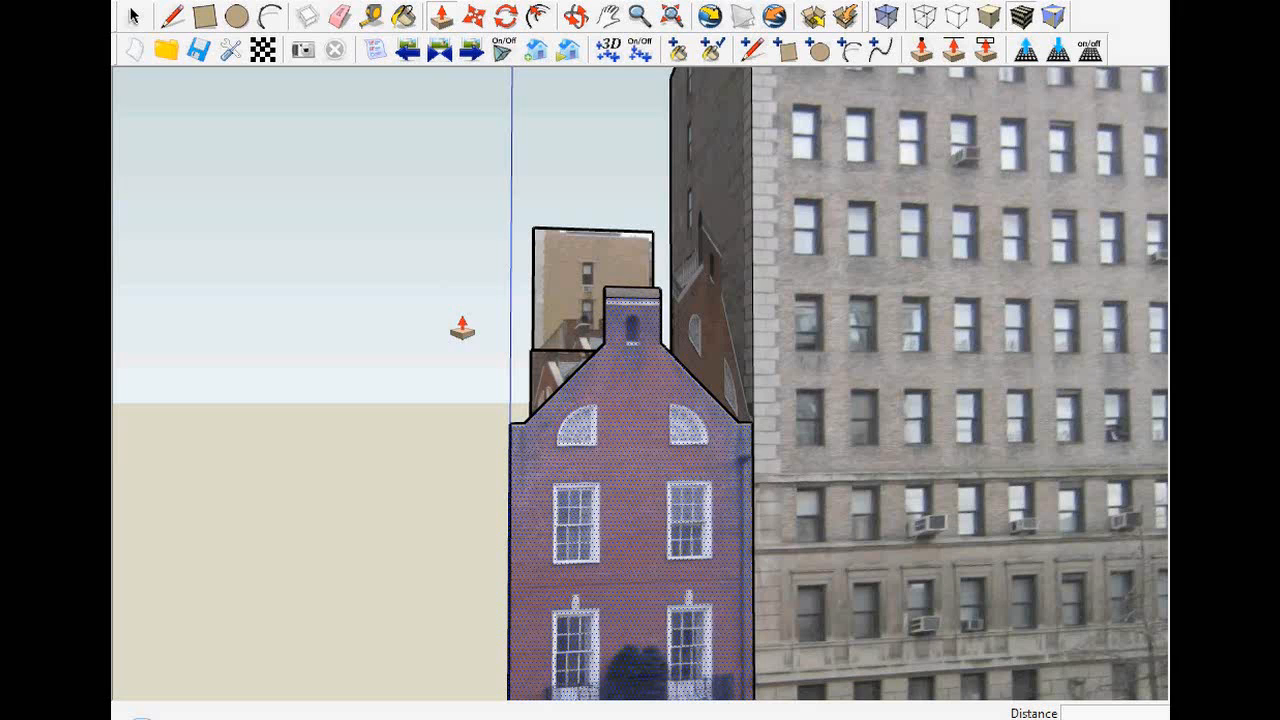
click(440, 50)
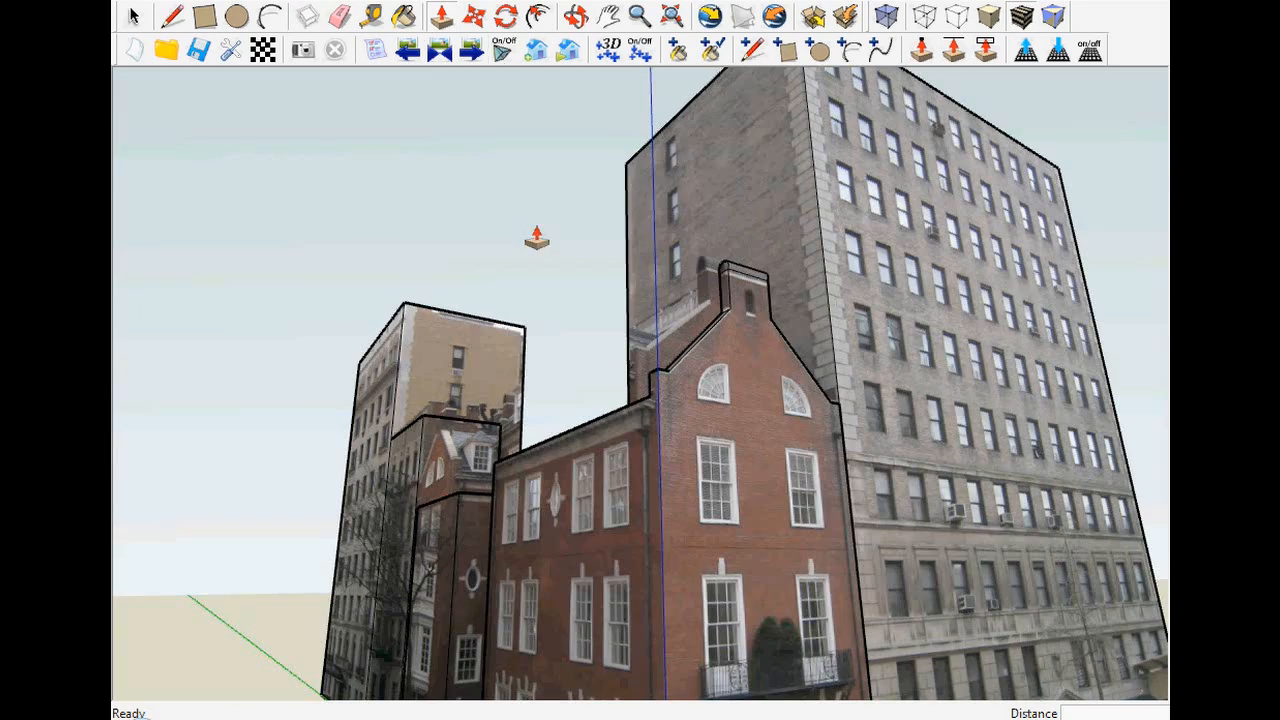
click(566, 50)
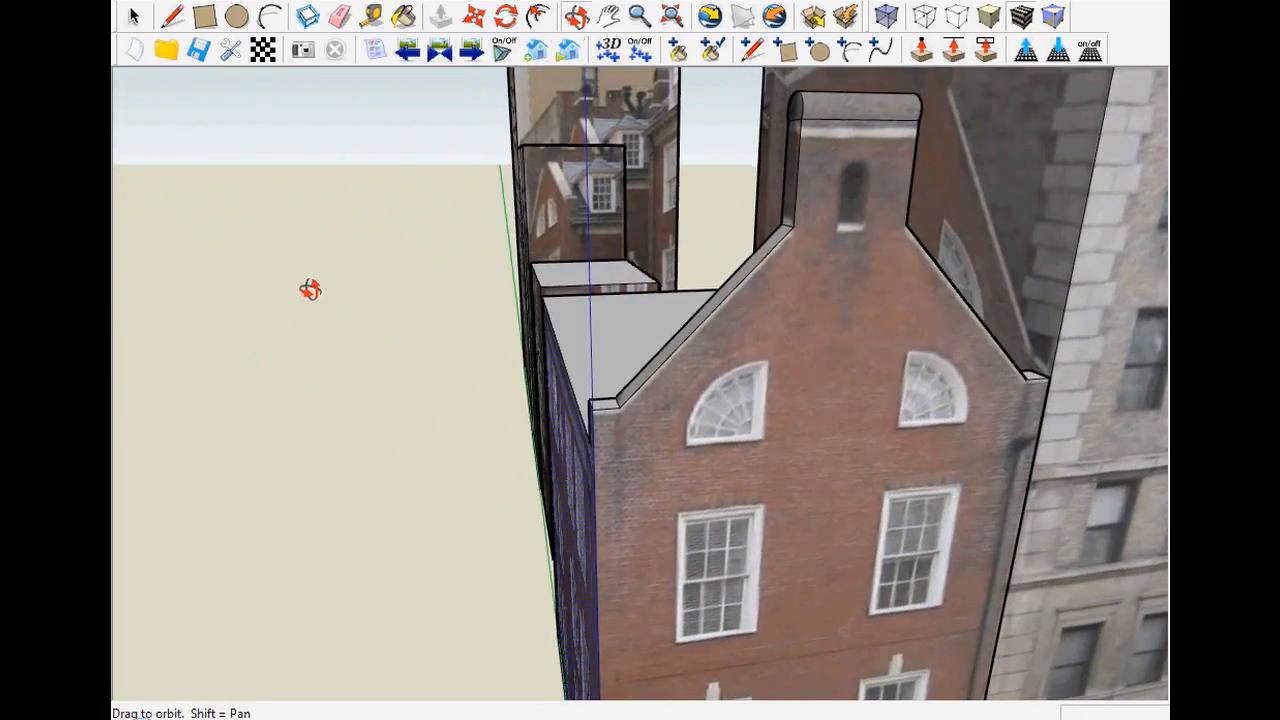
drag(310, 290, 957, 405)
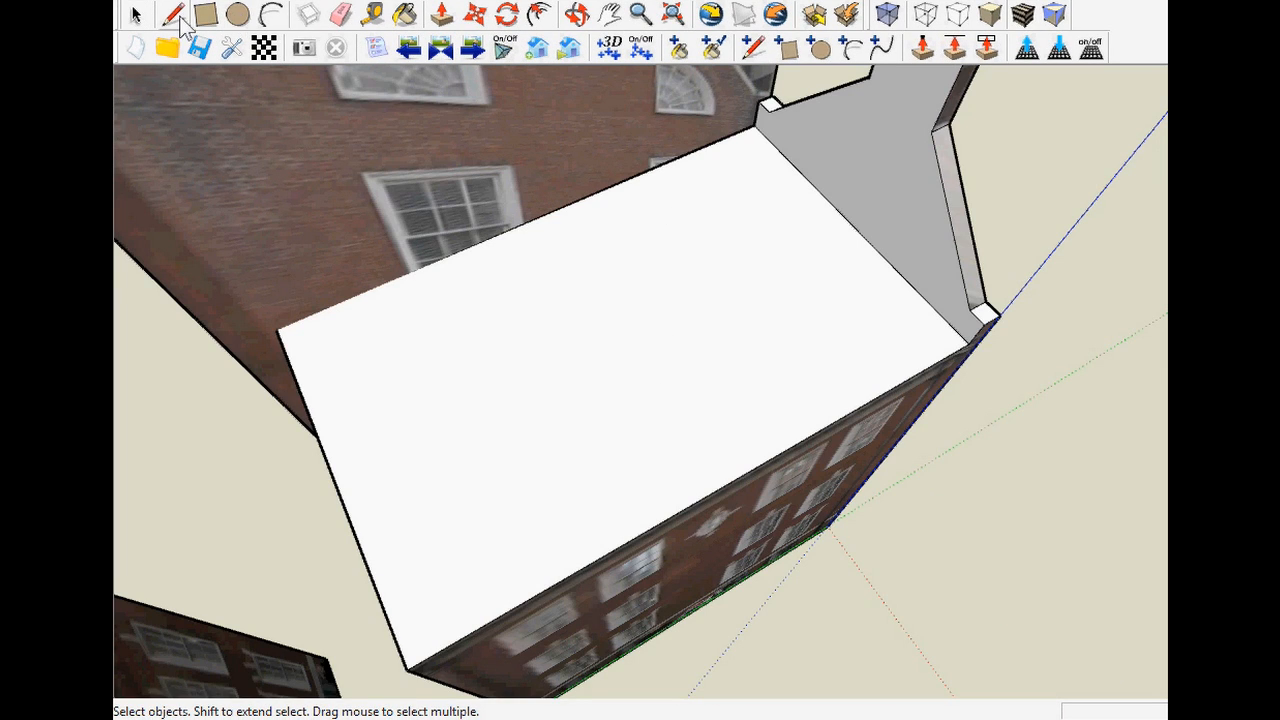
Draw a lengthwise line across the flat roof to the rear wall
click(173, 14)
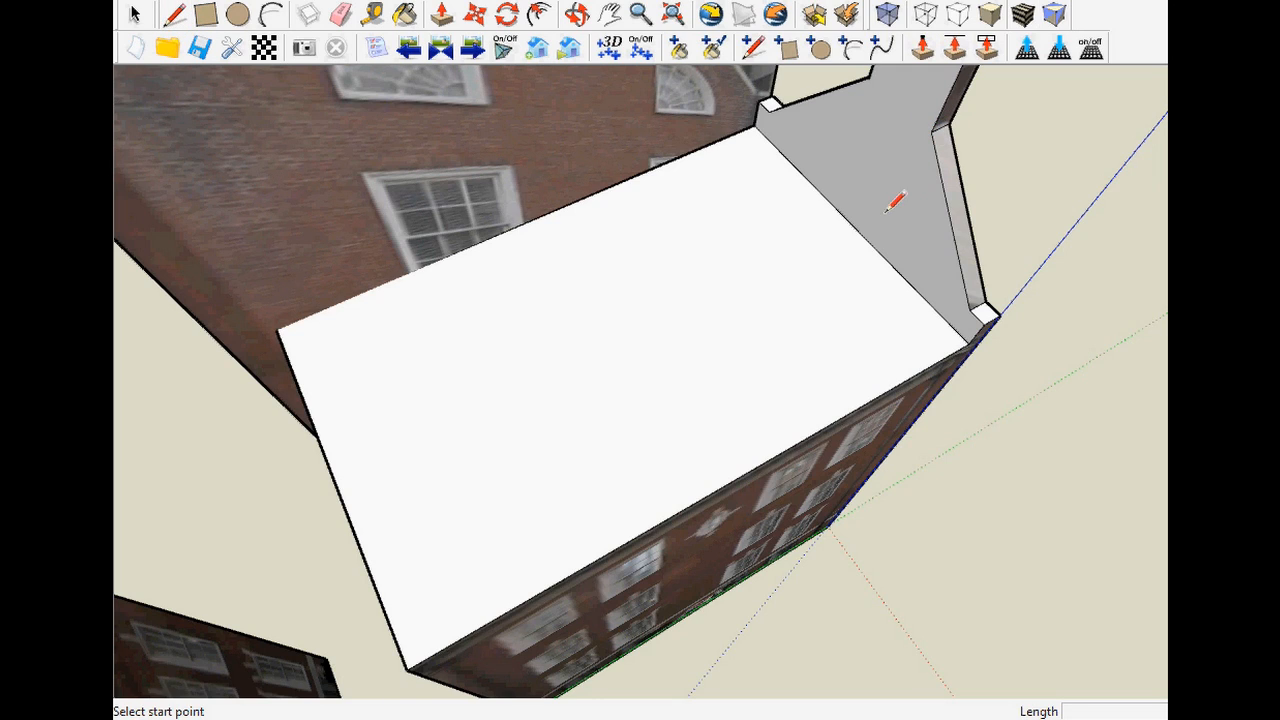
mouse_move(935, 132)
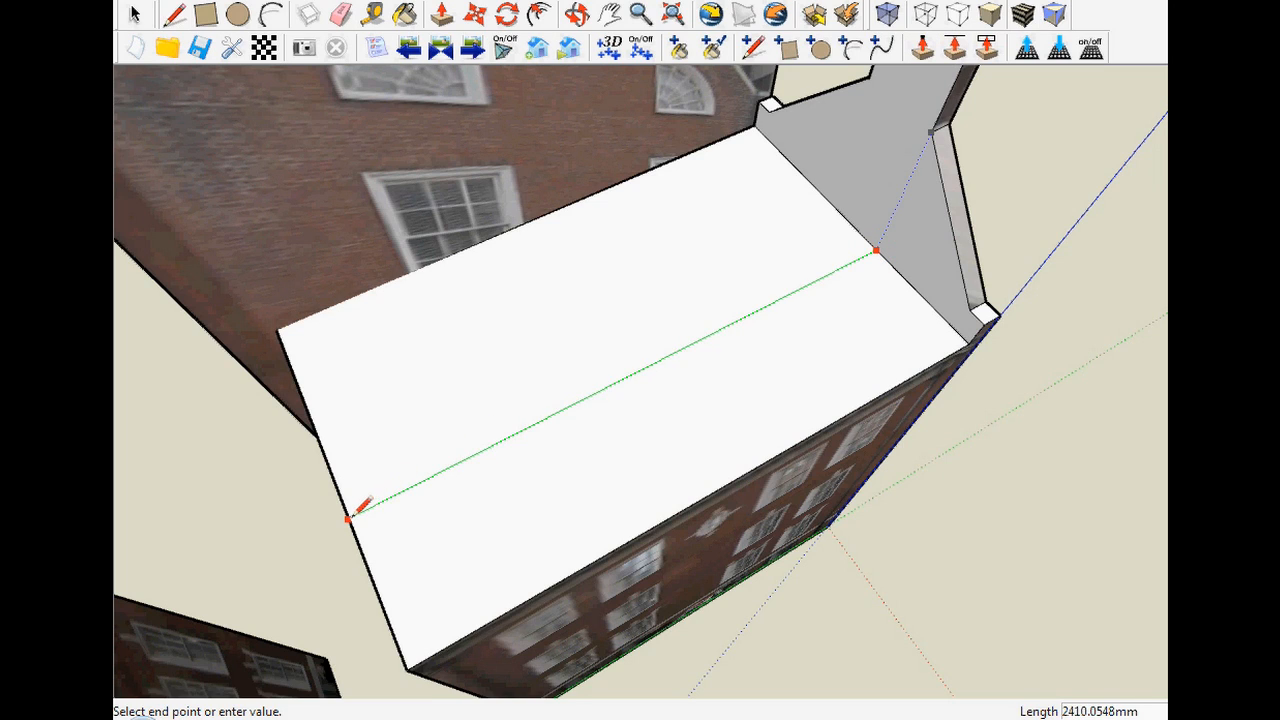
click(348, 518)
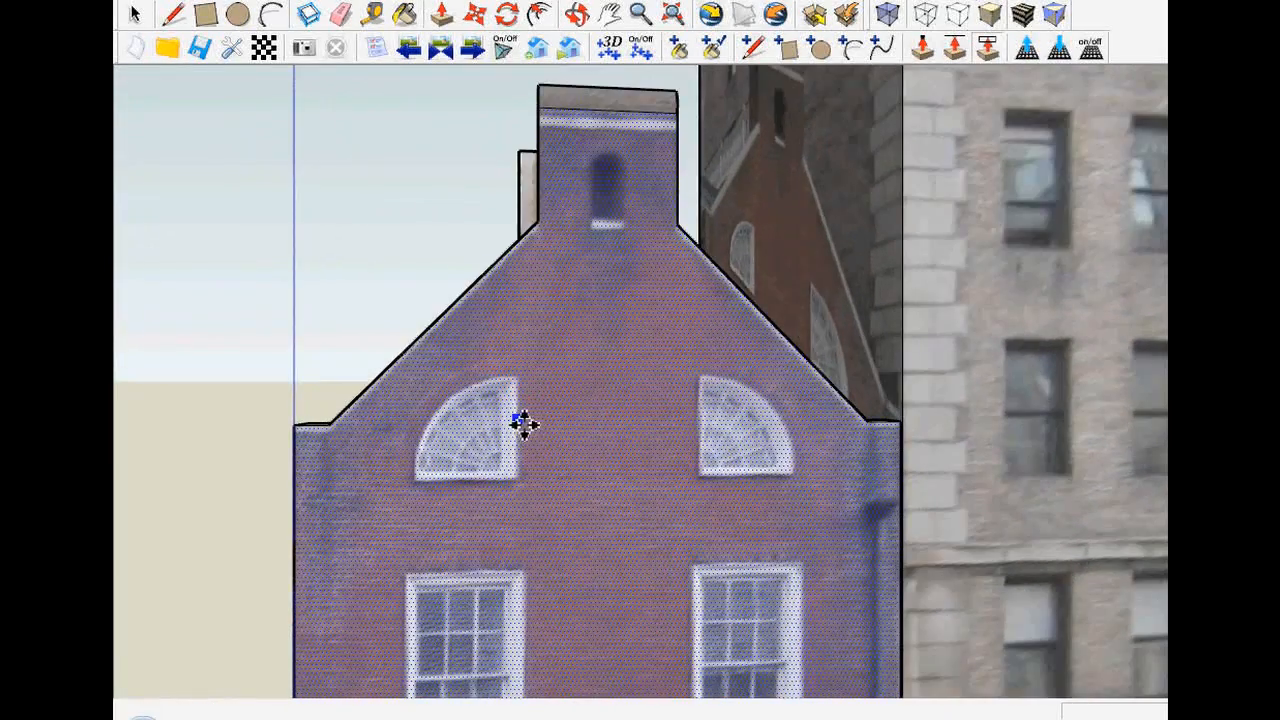
Raise the roof along its dividing line and draw an arch on the chimney face
drag(525, 425, 530, 505)
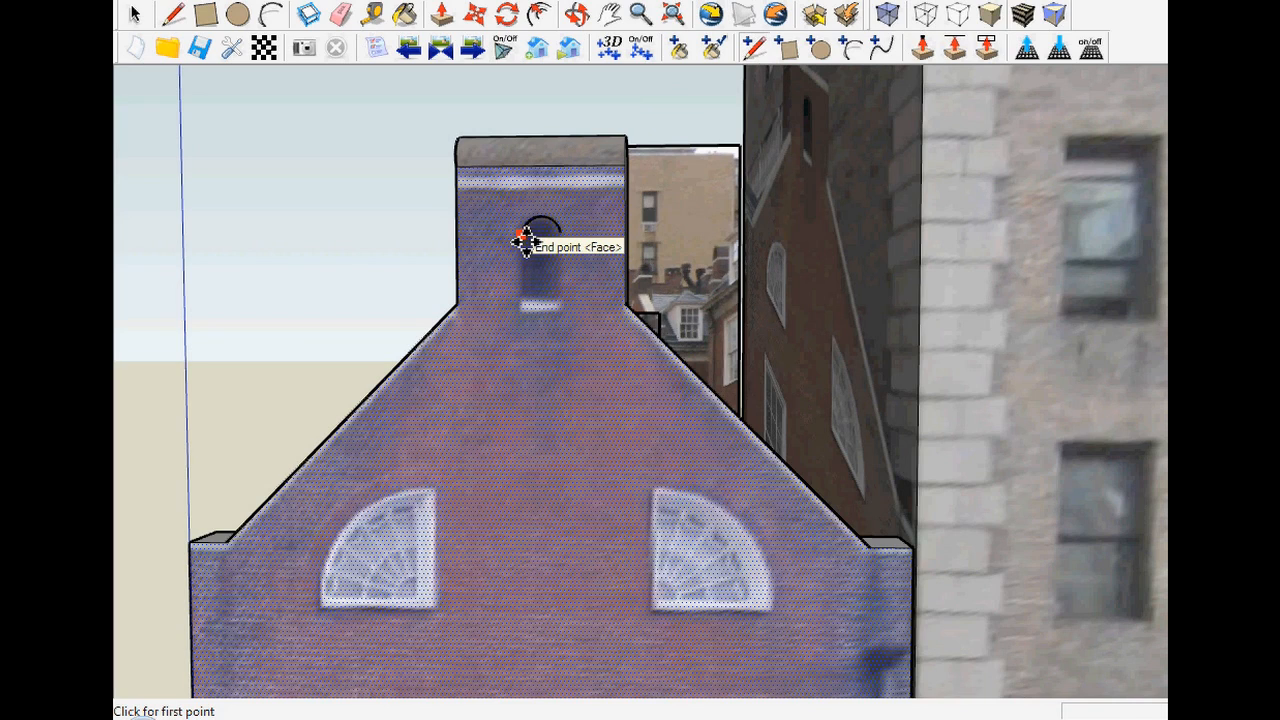
click(527, 240)
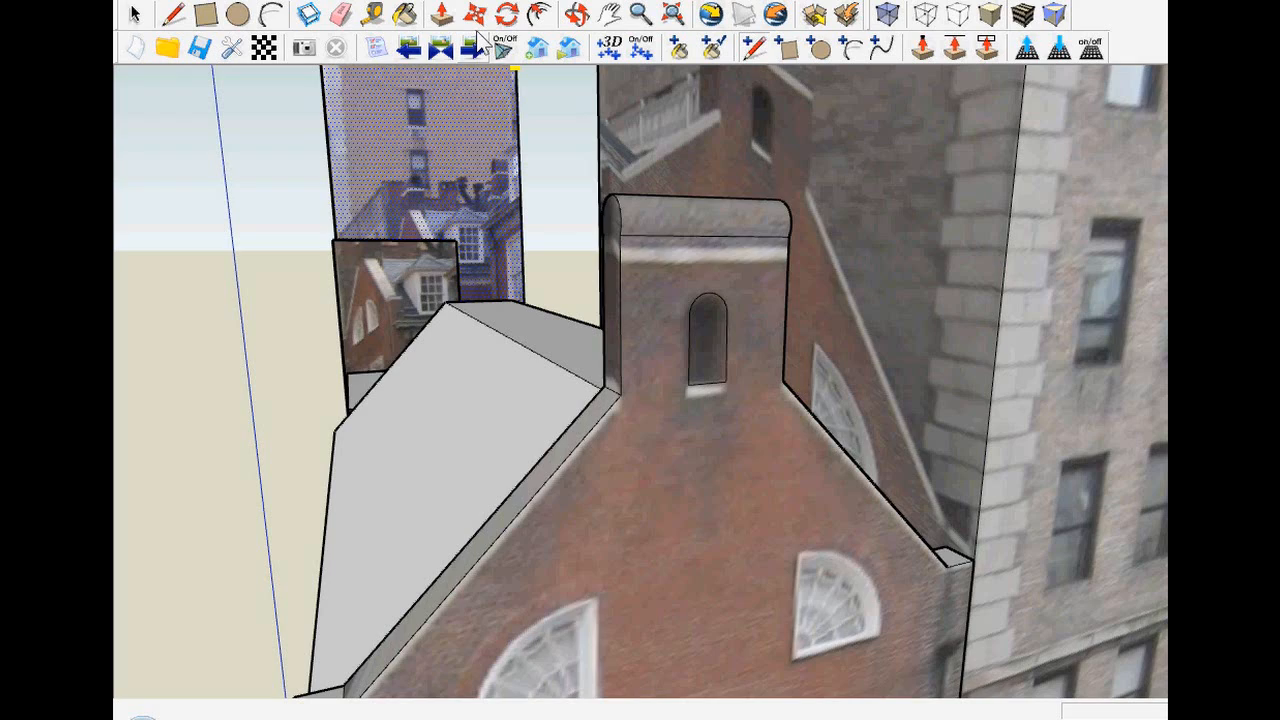
click(700, 345)
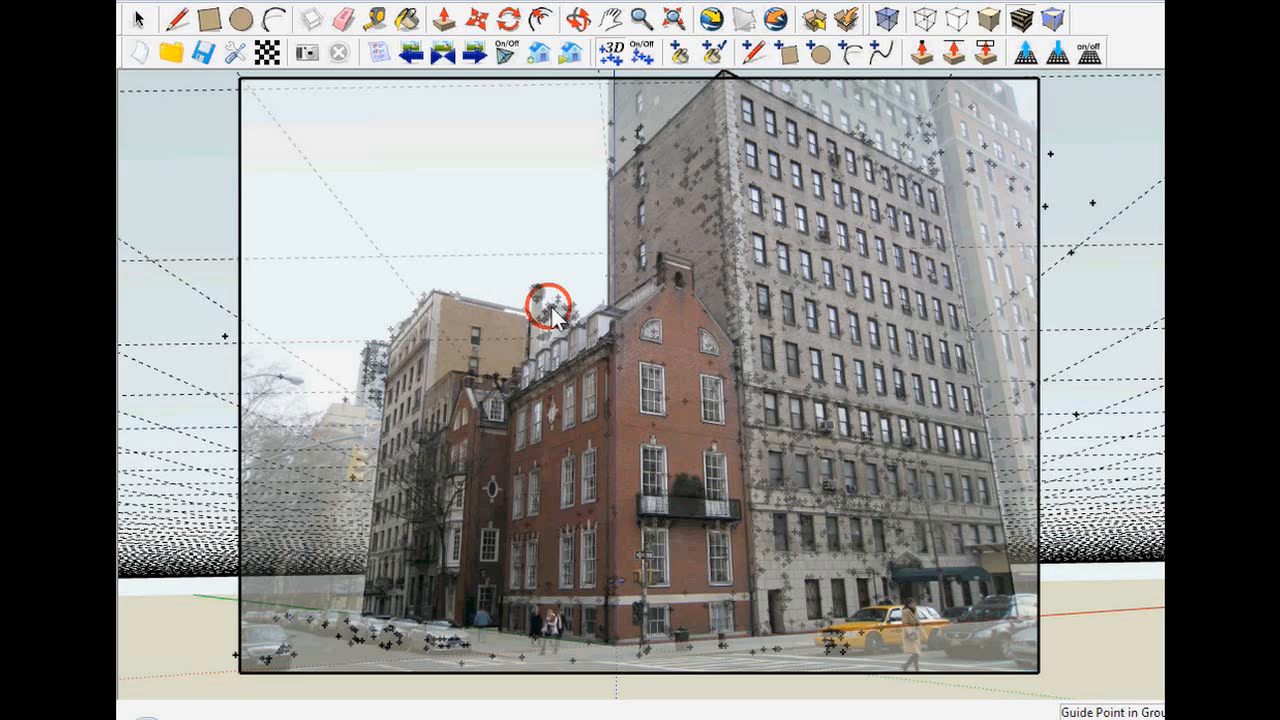
Place guide points at the tower's top over the photo and start outlining the tower
click(785, 53)
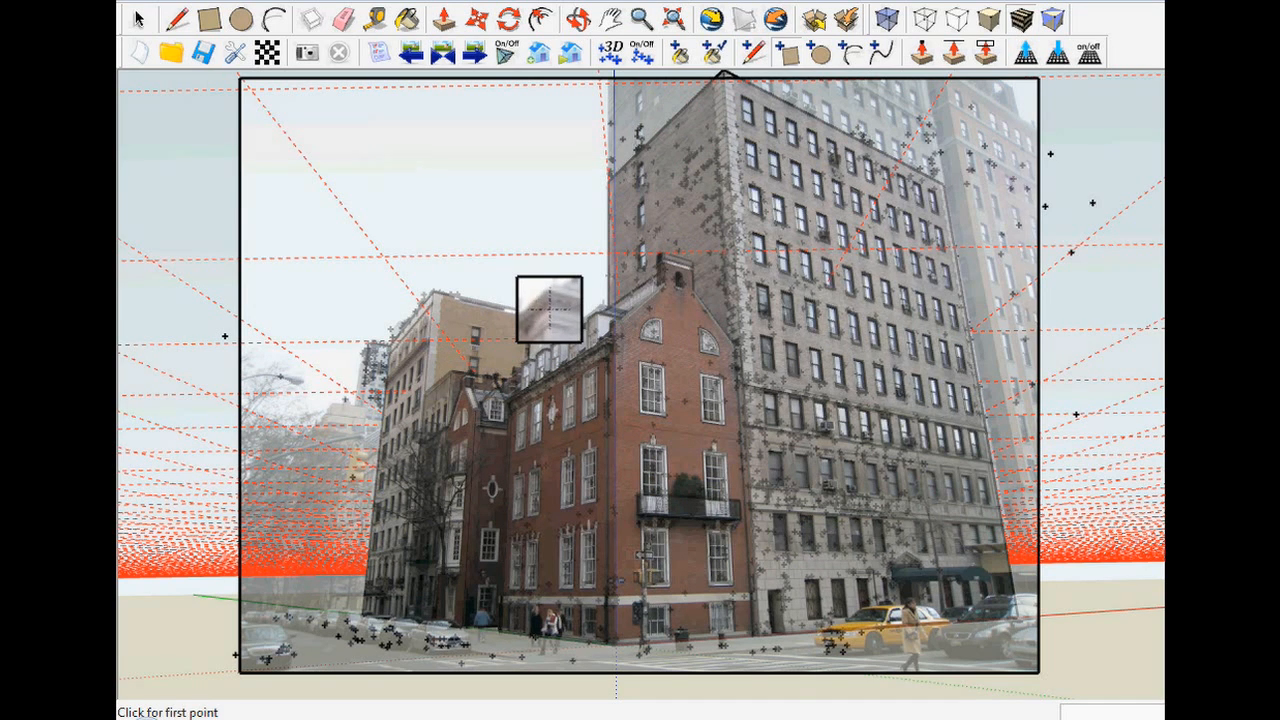
click(565, 305)
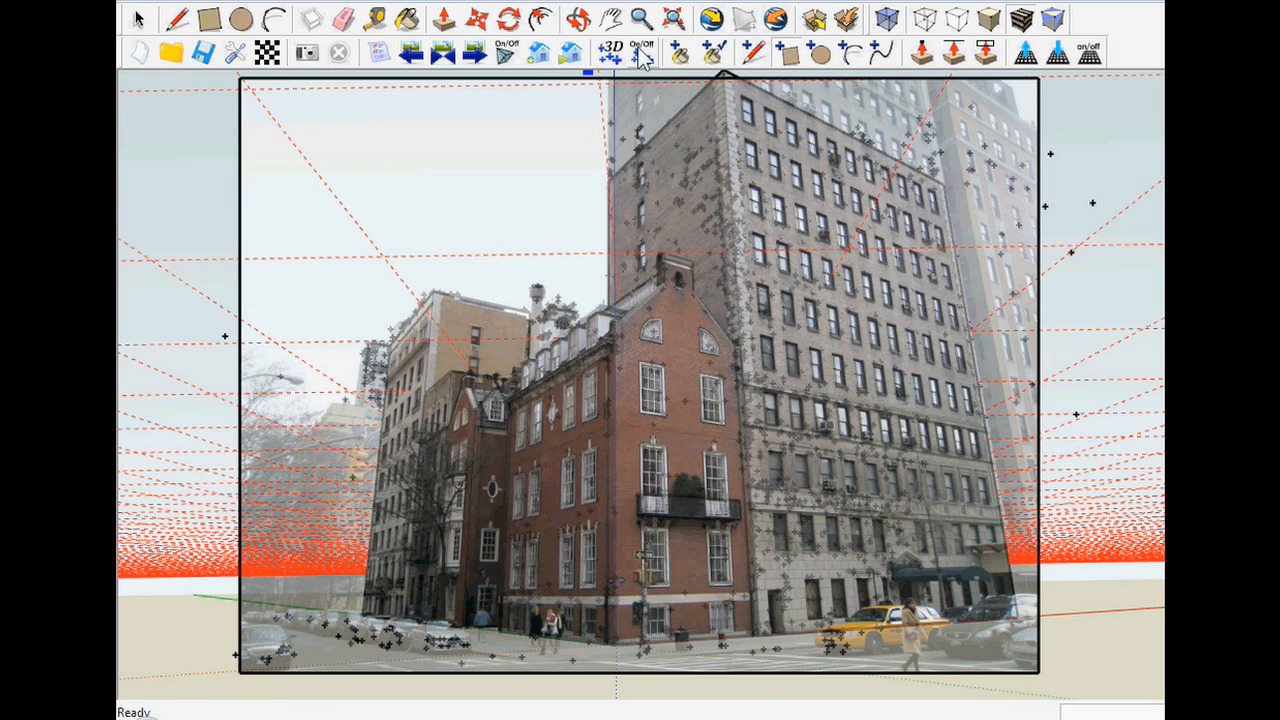
click(640, 53)
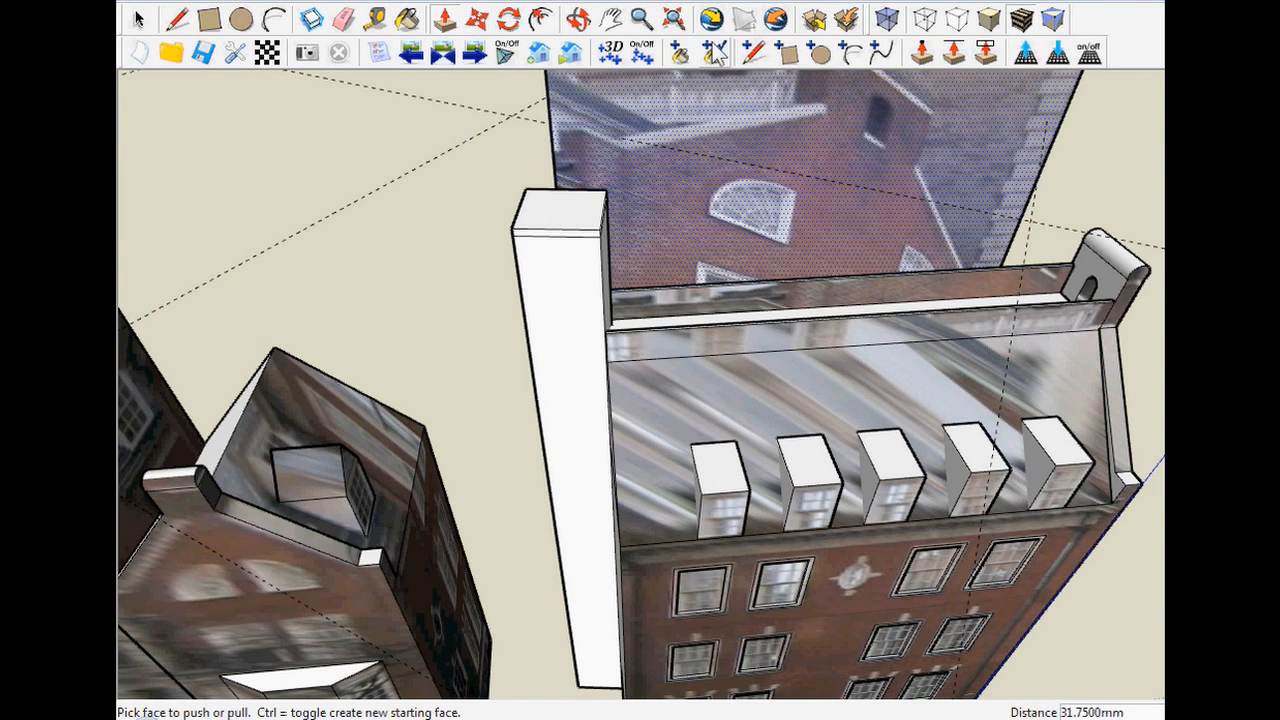
Push/Pull the tower footprint up to its final block height
click(678, 53)
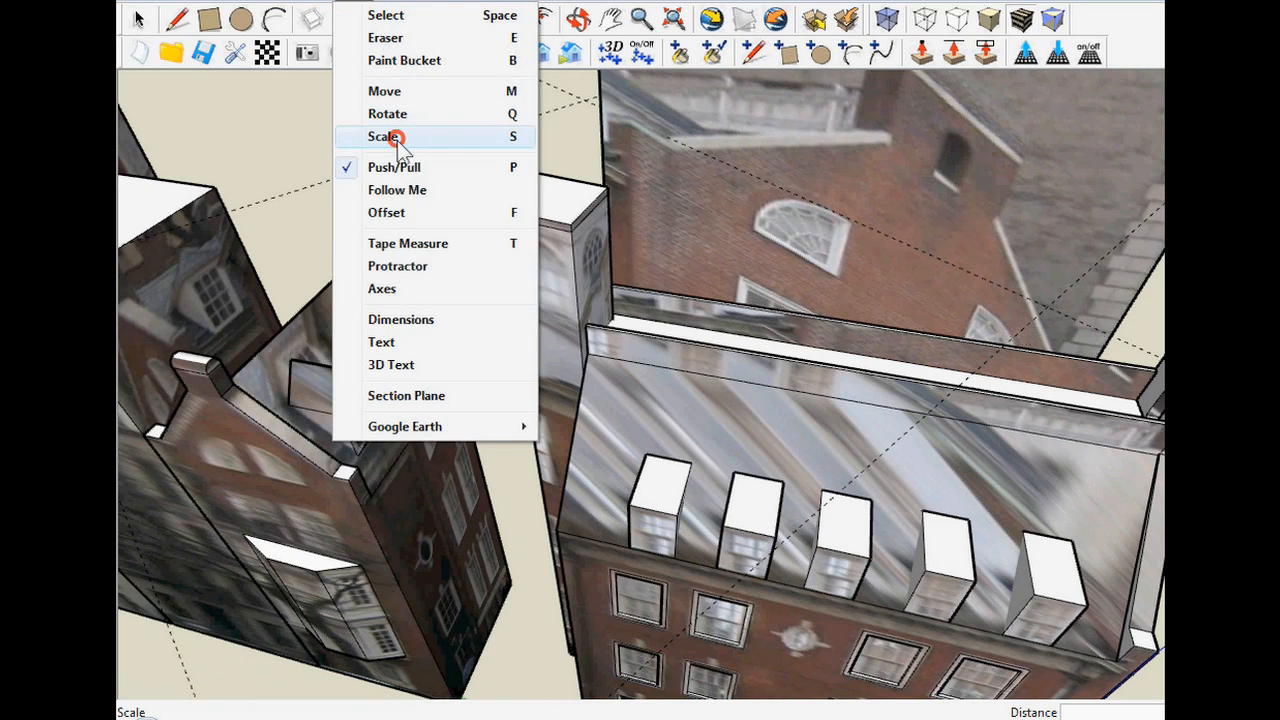
Scale the tower's top face inward uniformly from a corner grip
click(384, 137)
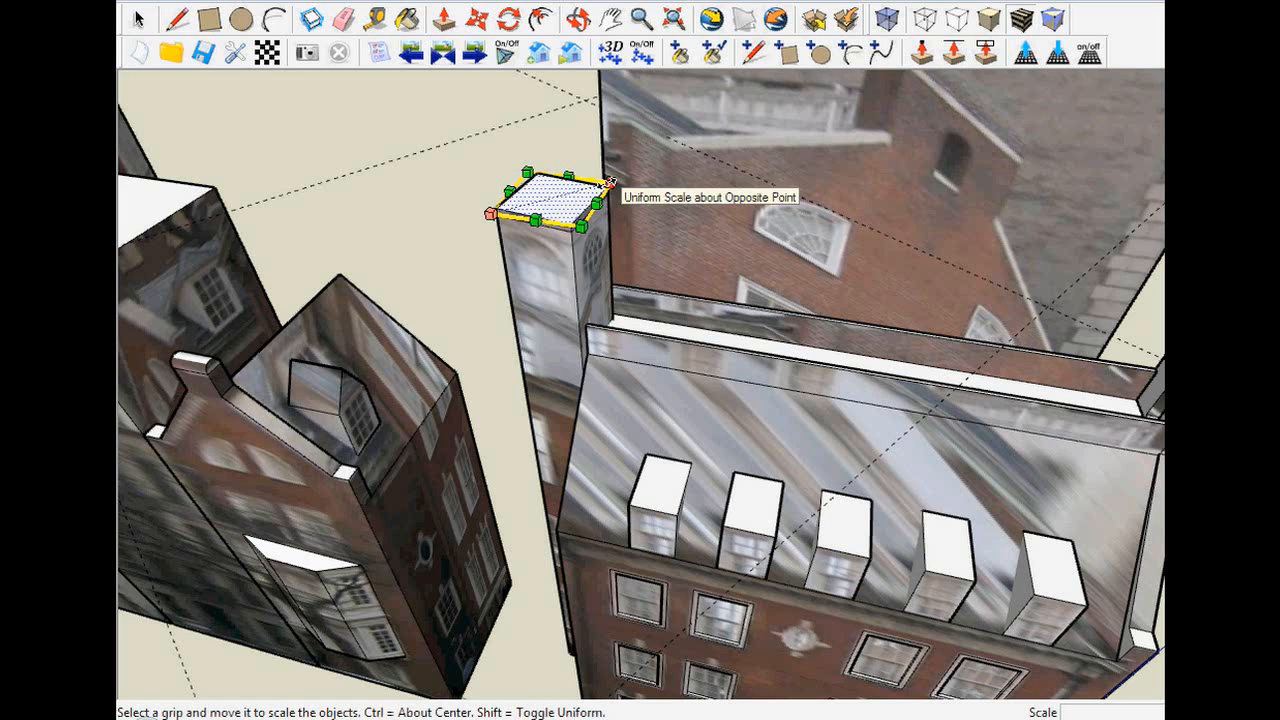
drag(600, 185, 615, 180)
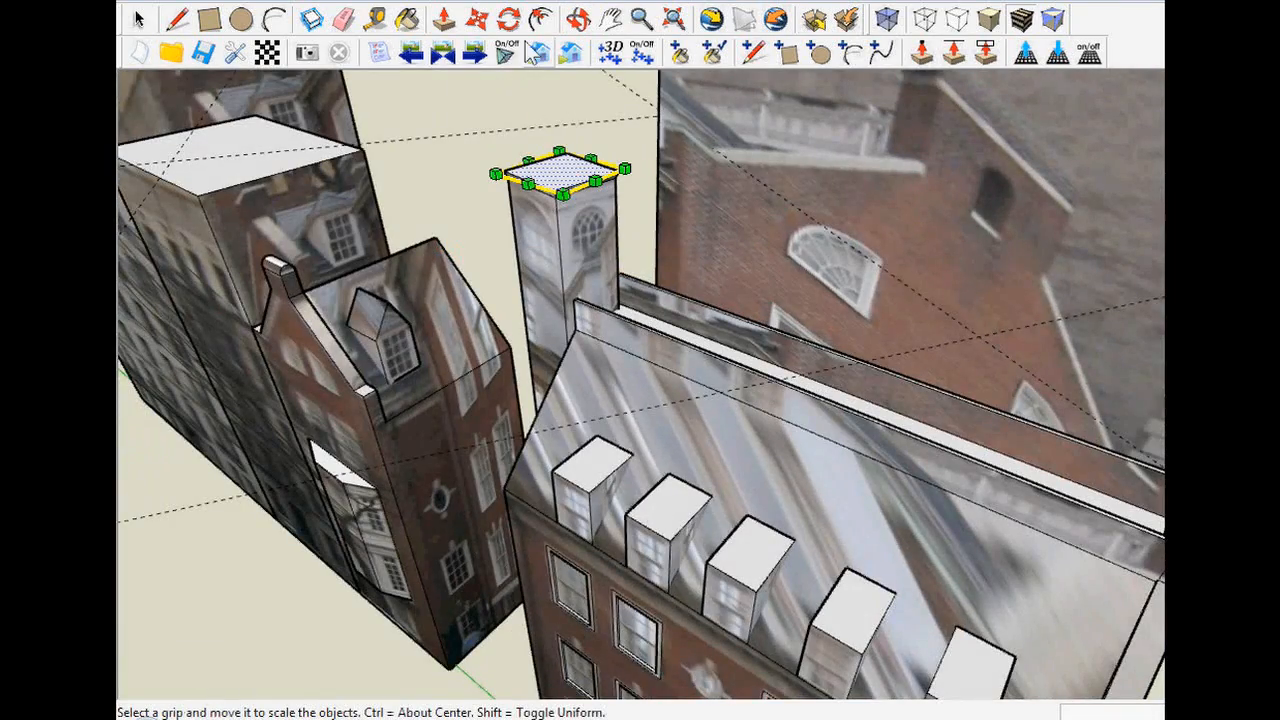
Finish tapering the tower top to a point, then orbit to view another side
click(925, 52)
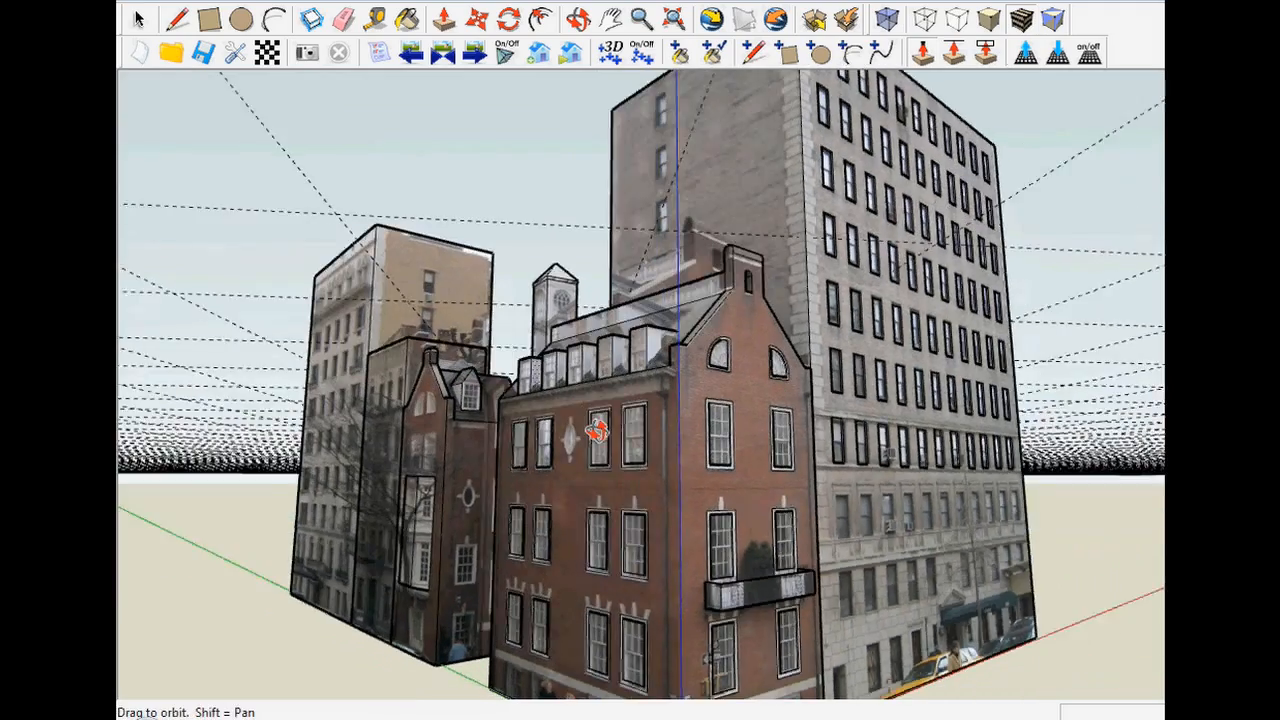
click(680, 53)
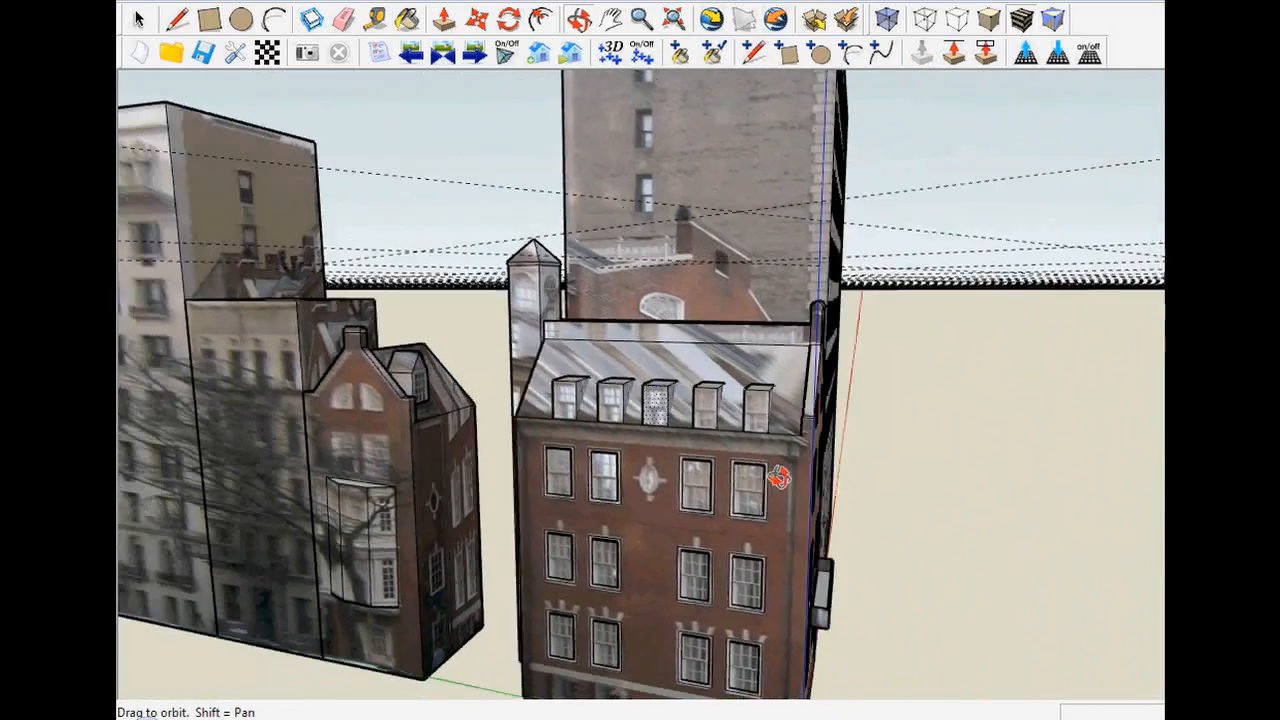
drag(780, 480, 685, 485)
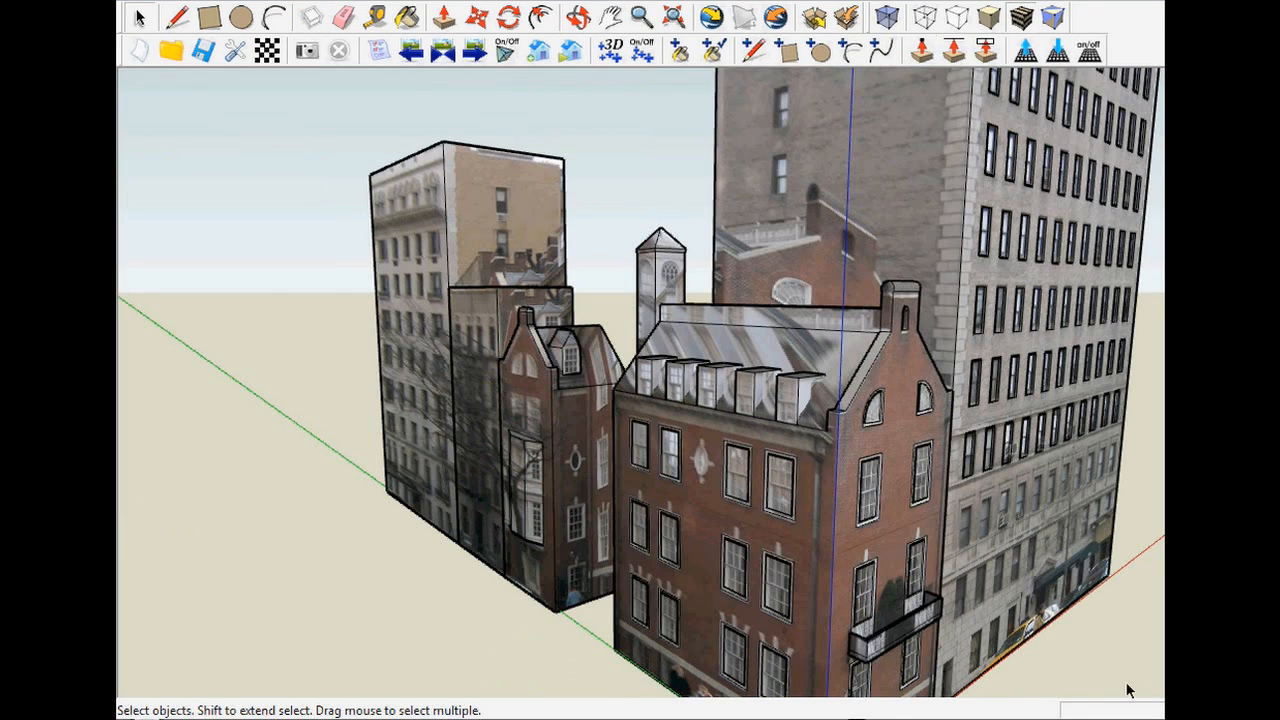
mouse_move(771, 489)
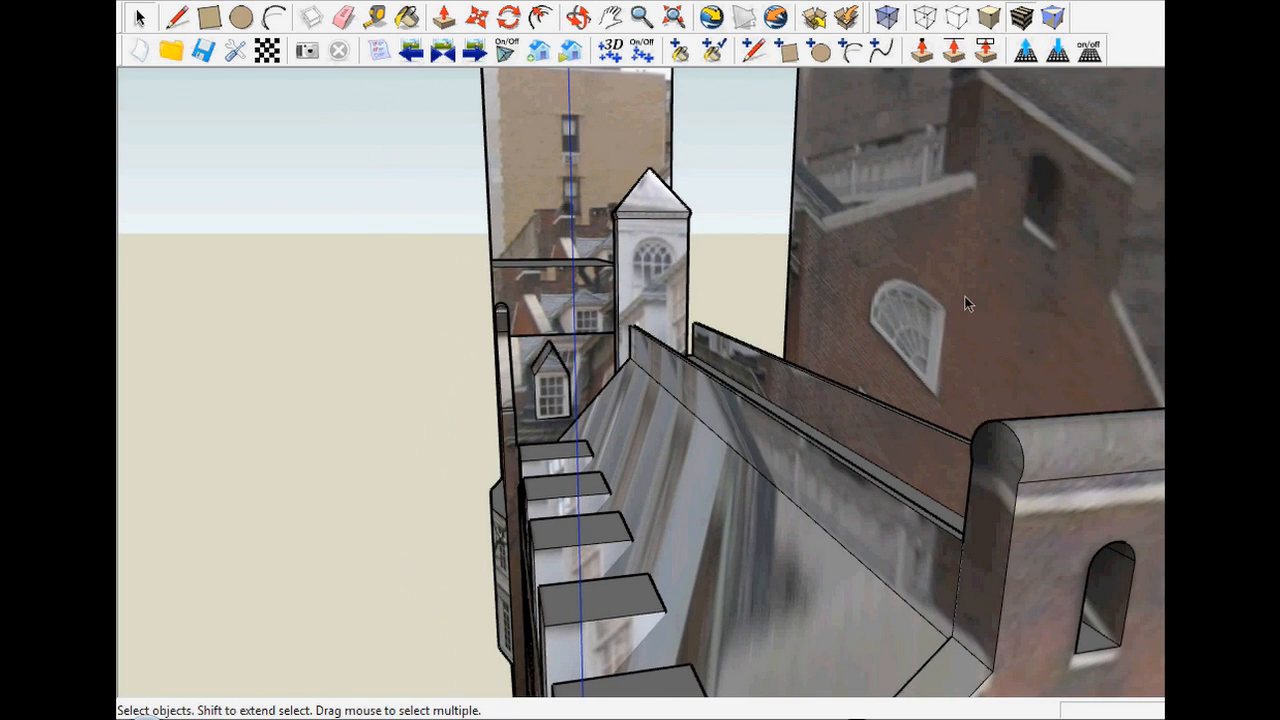
Paint the hidden back wall gray, orbit to check it, and return to selection
click(710, 51)
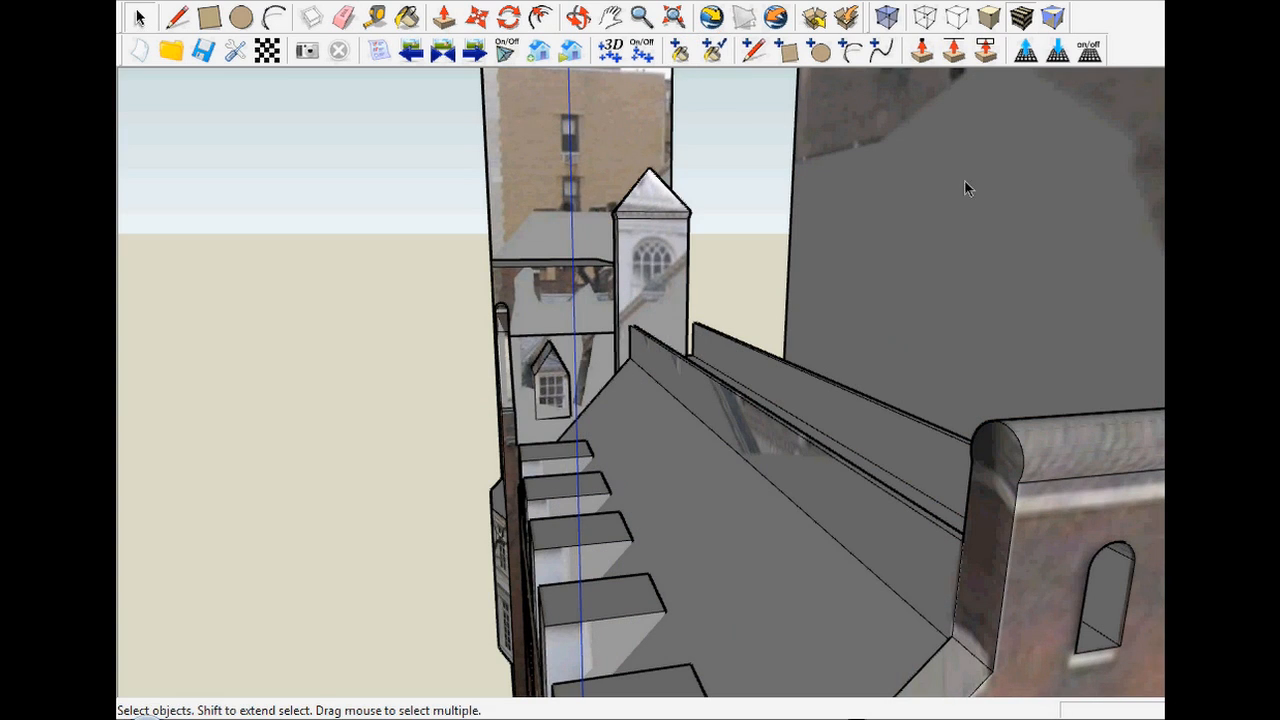
mouse_move(531, 281)
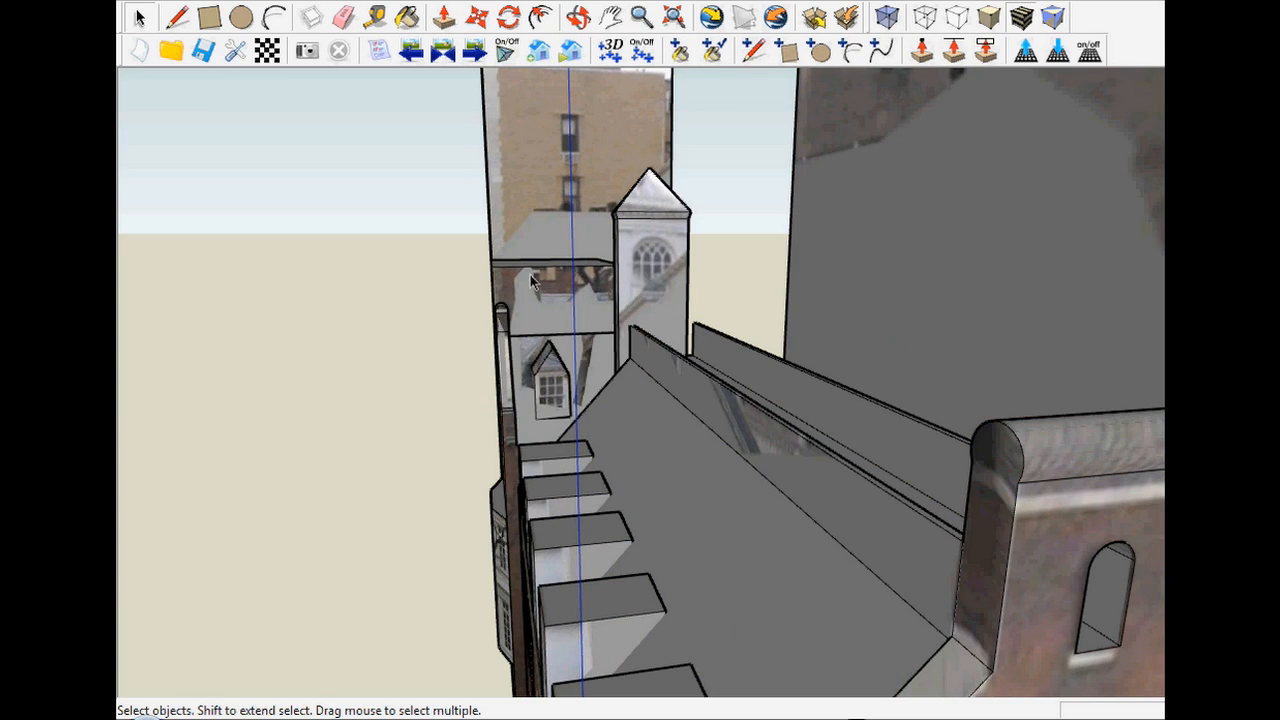
mouse_move(685, 58)
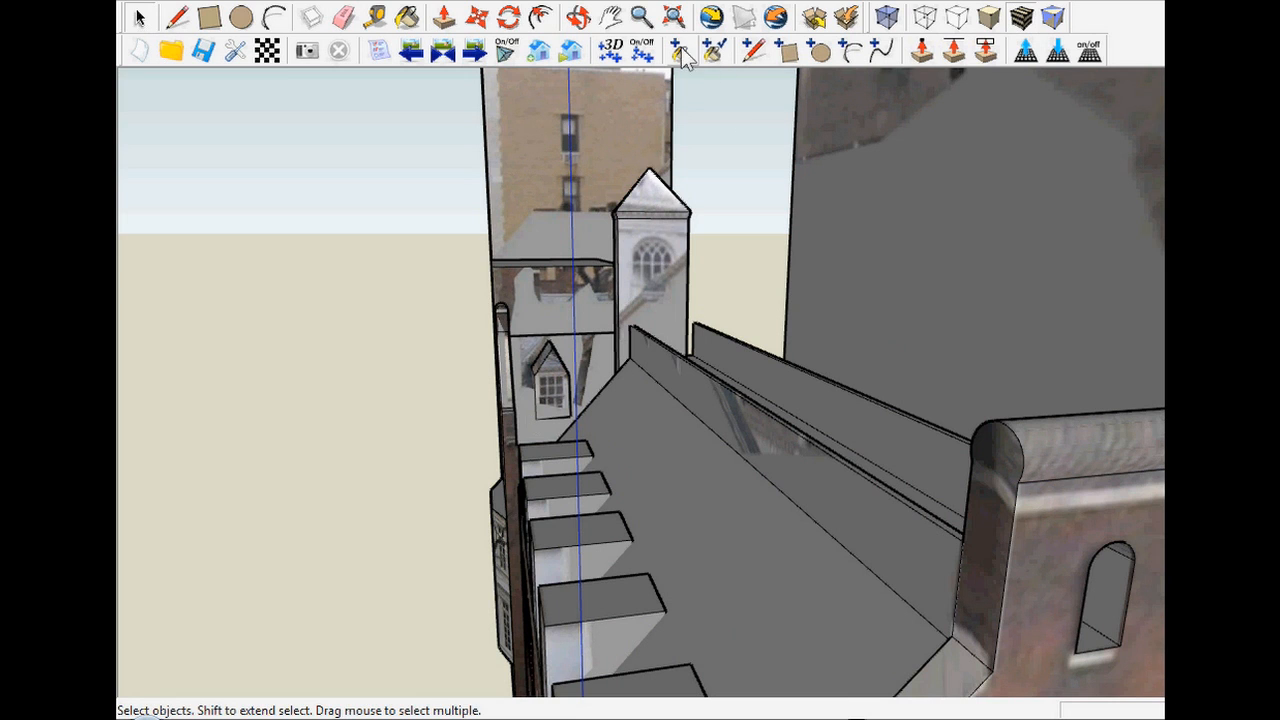
click(712, 52)
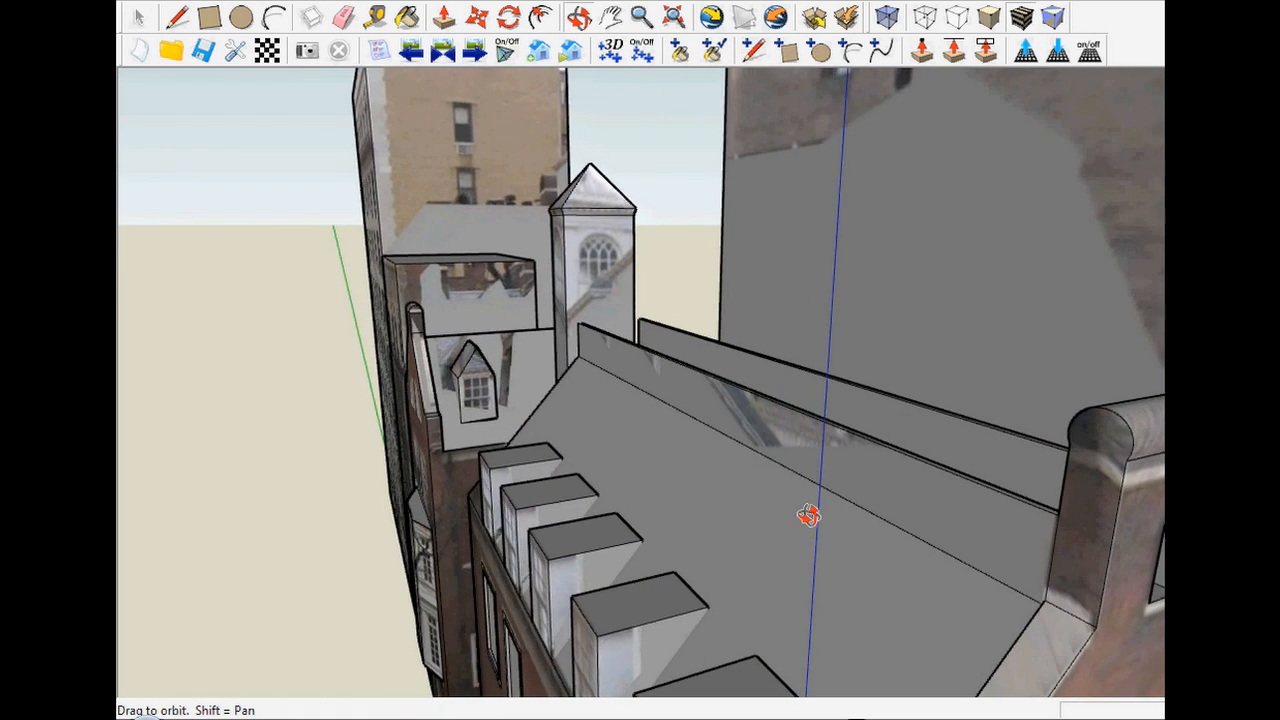
click(141, 17)
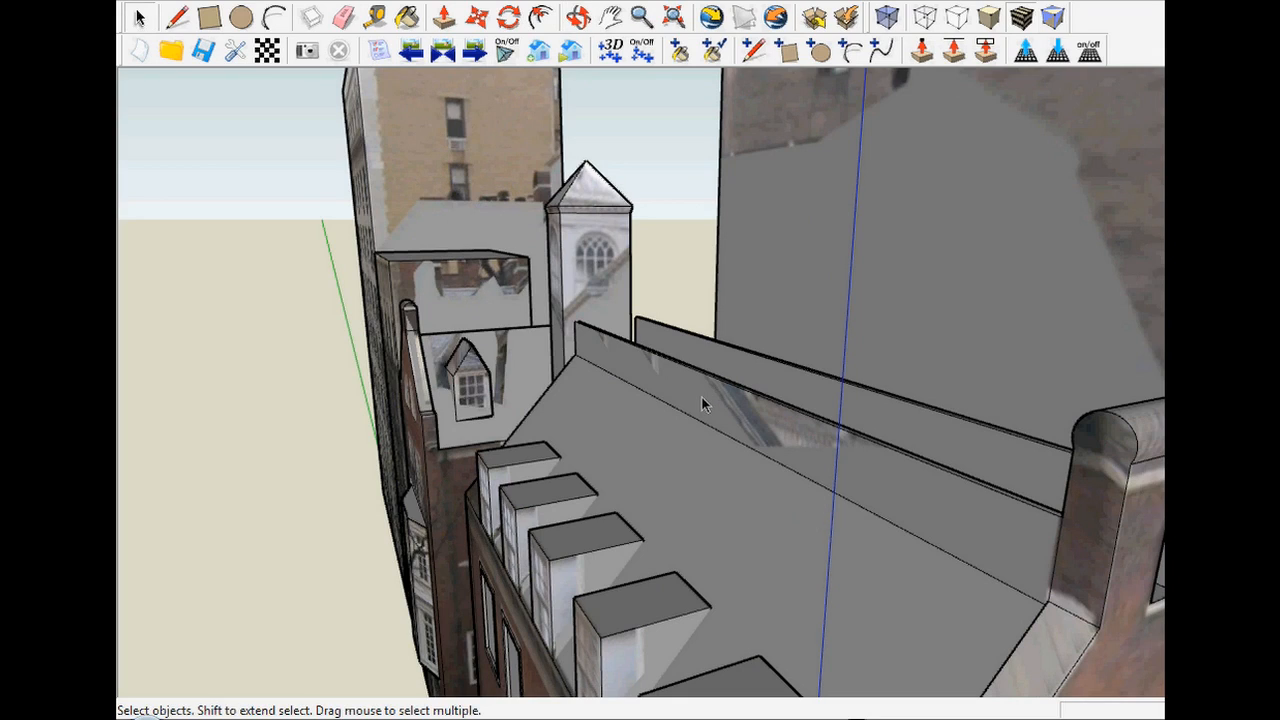